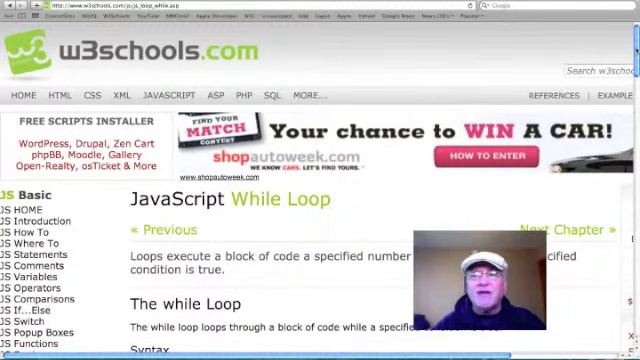
pyautogui.scroll(-3)
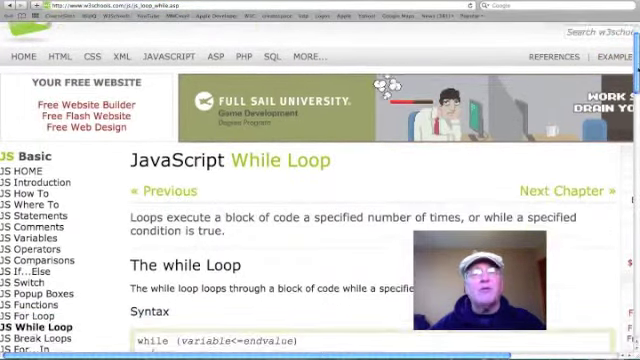
pyautogui.scroll(-3)
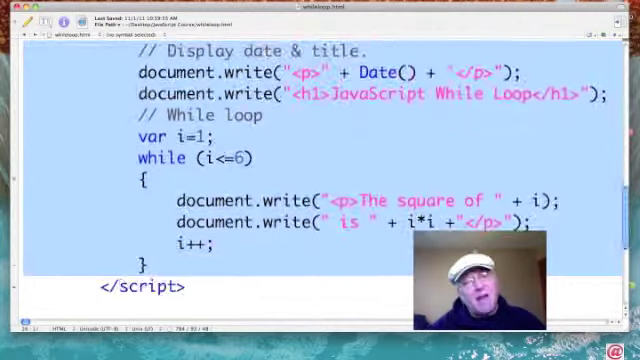
pyautogui.scroll(-3)
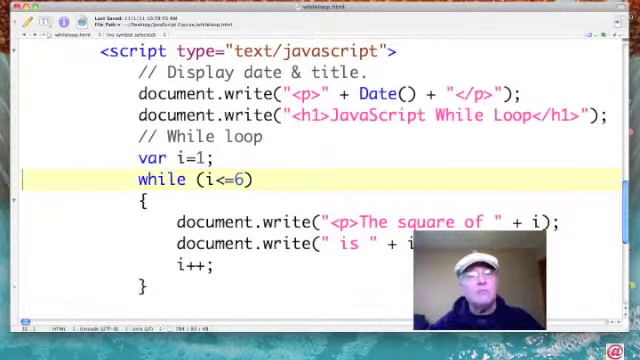
pyautogui.click(190, 179)
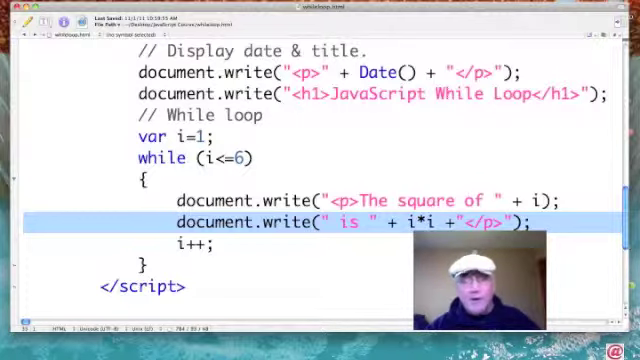
pyautogui.click(185, 244)
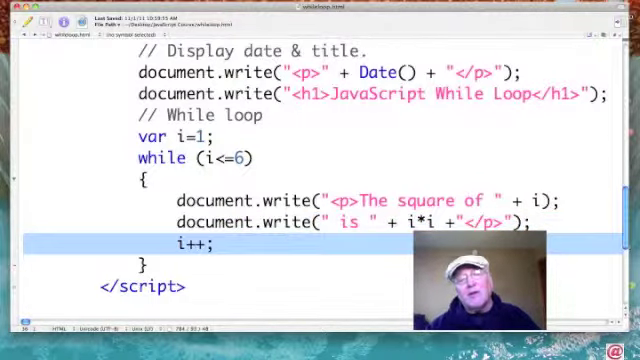